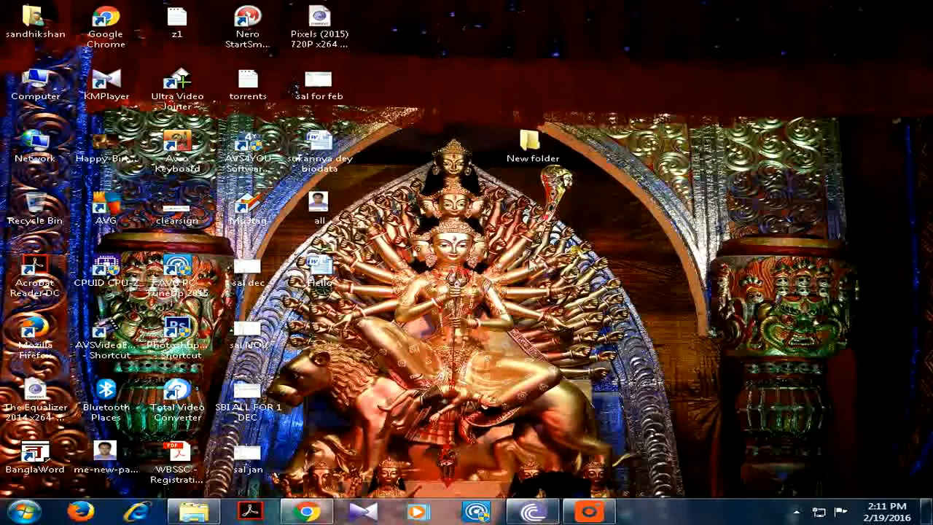
# - Launch Google Chrome from its desktop icon to a new Google tab
pyautogui.click(306, 510)
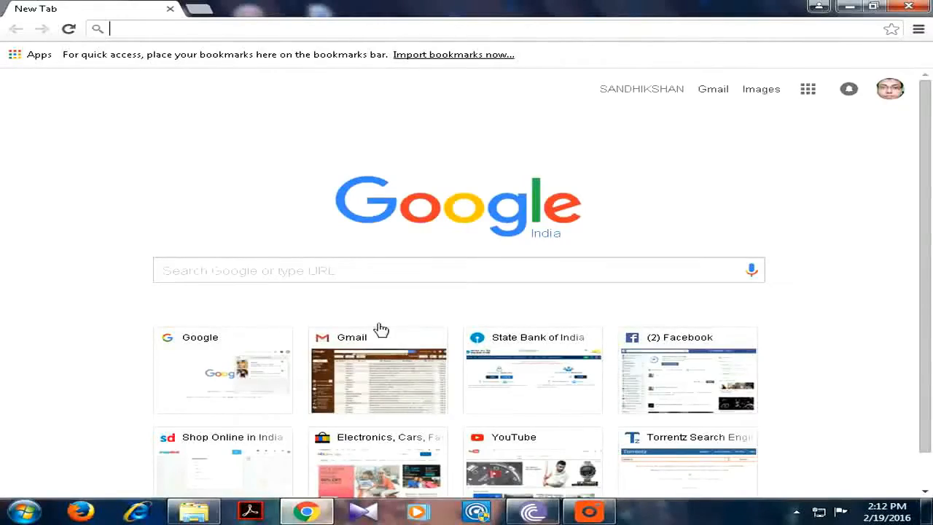
pyautogui.moveTo(639, 120)
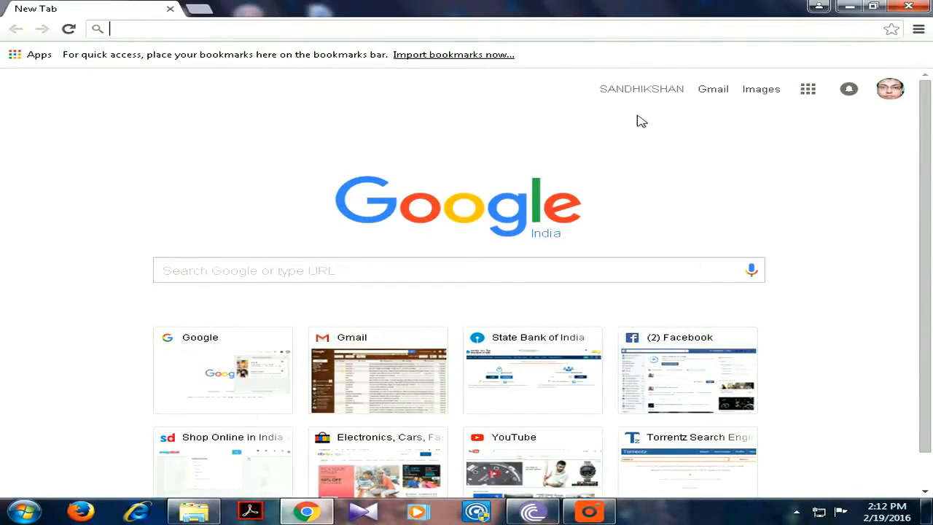
pyautogui.moveTo(872, 51)
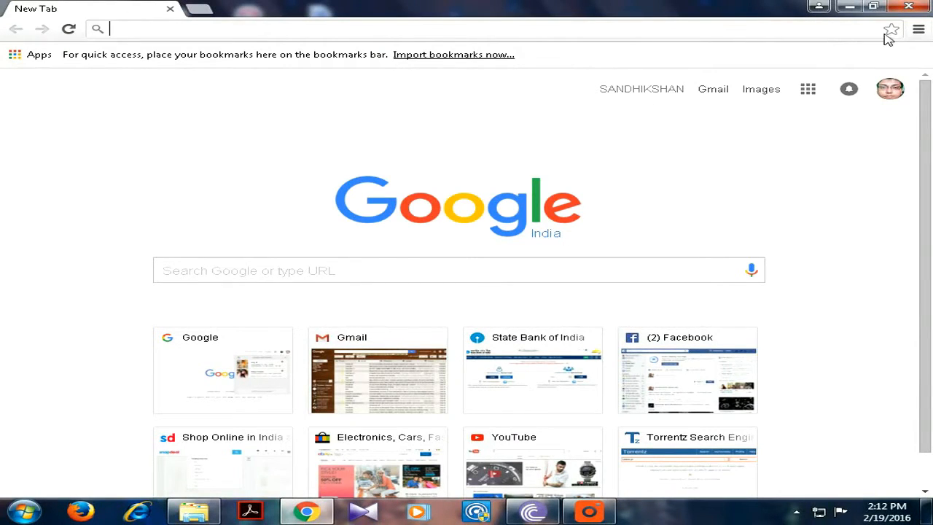
# - View Chrome's browsing history, then cancel the Clear browsing data dialog without deleting anything
pyautogui.click(919, 29)
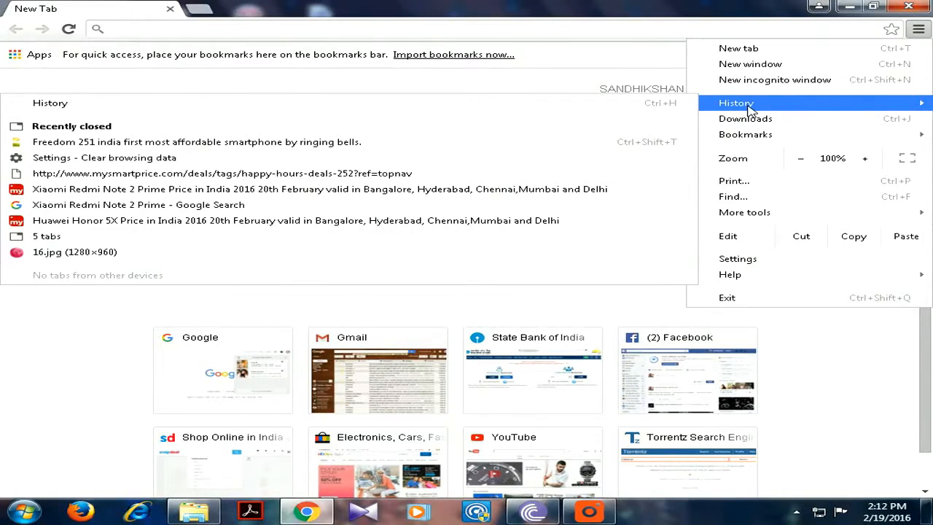
pyautogui.click(735, 102)
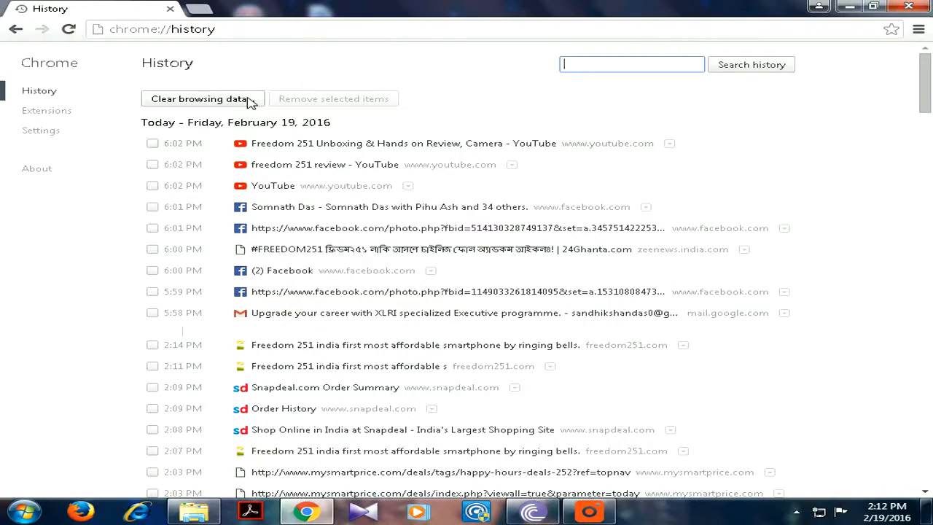
pyautogui.click(199, 99)
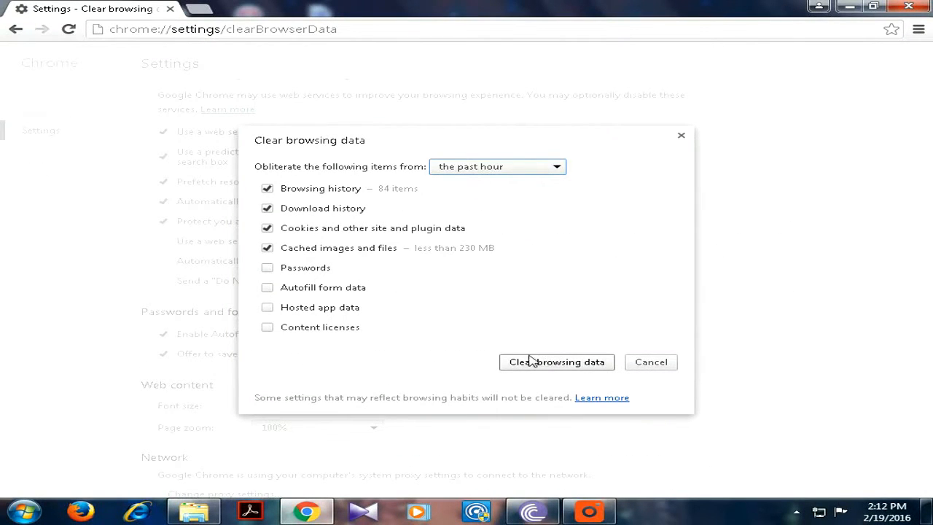
pyautogui.moveTo(618, 379)
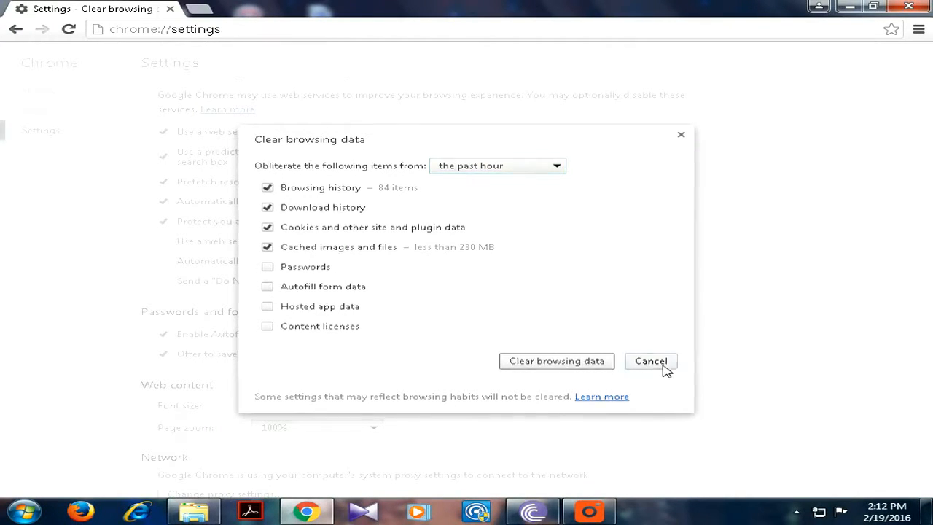
pyautogui.click(650, 361)
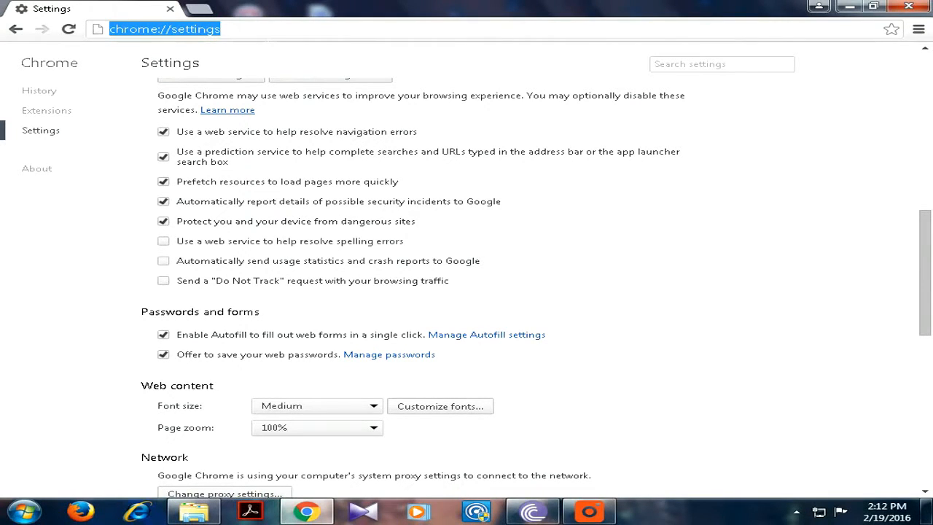
# - Go to freedom251.com and buy the Freedom 251 phone, reaching a Rs. 291 cart
pyautogui.write('facebook.com')
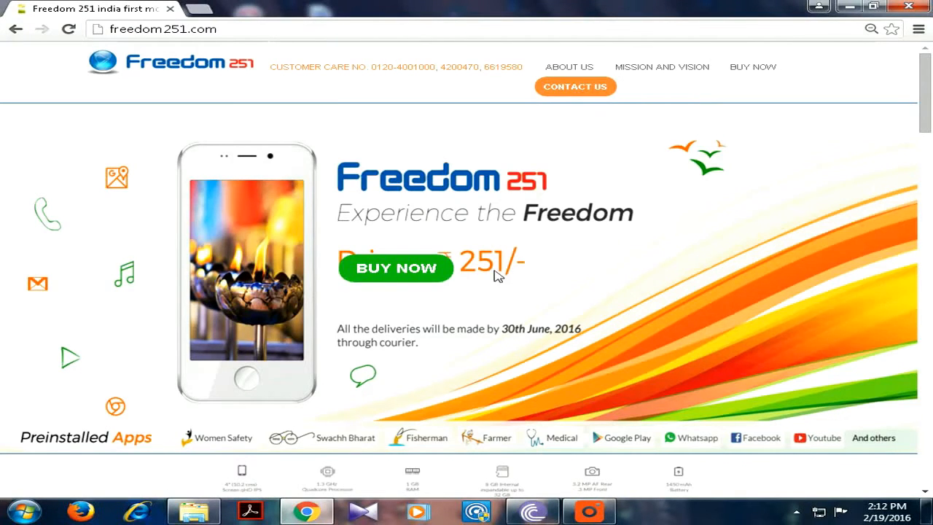
pyautogui.moveTo(394, 272)
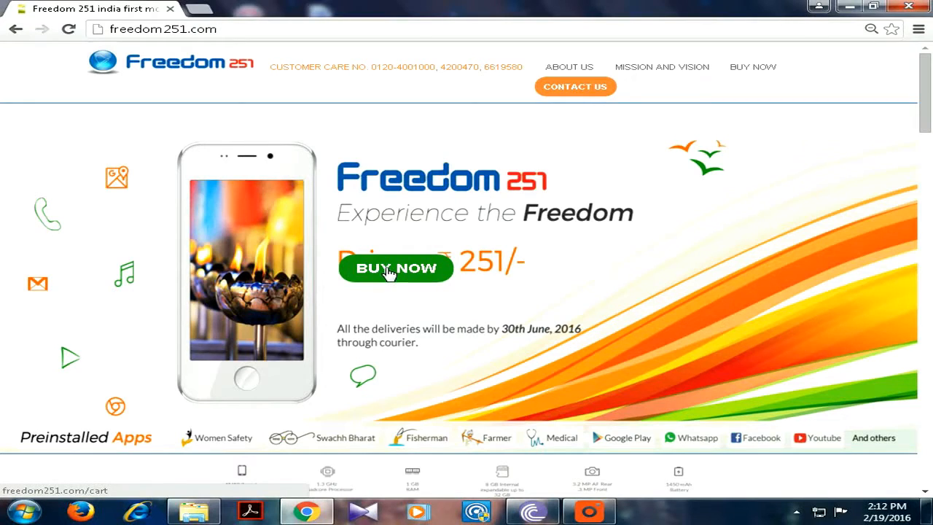
pyautogui.click(395, 268)
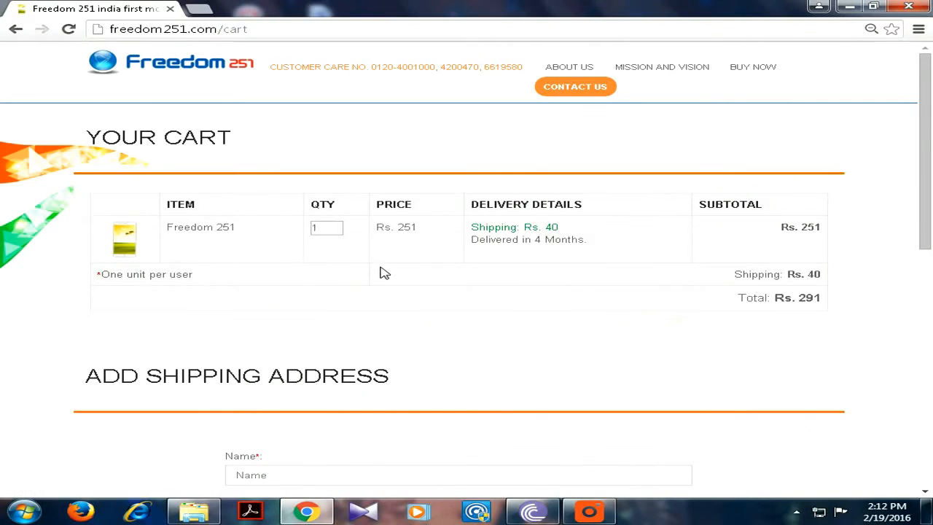
pyautogui.moveTo(746, 113)
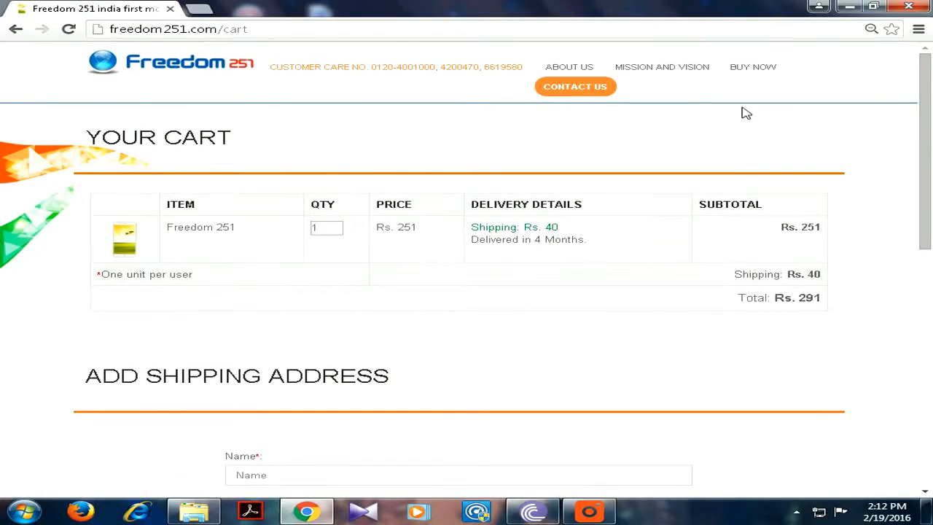
pyautogui.moveTo(632, 119)
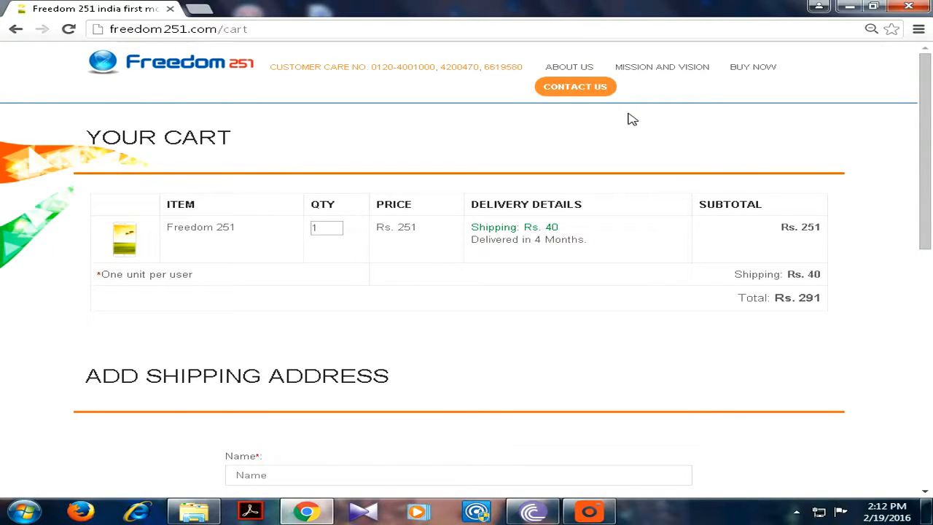
pyautogui.moveTo(342, 333)
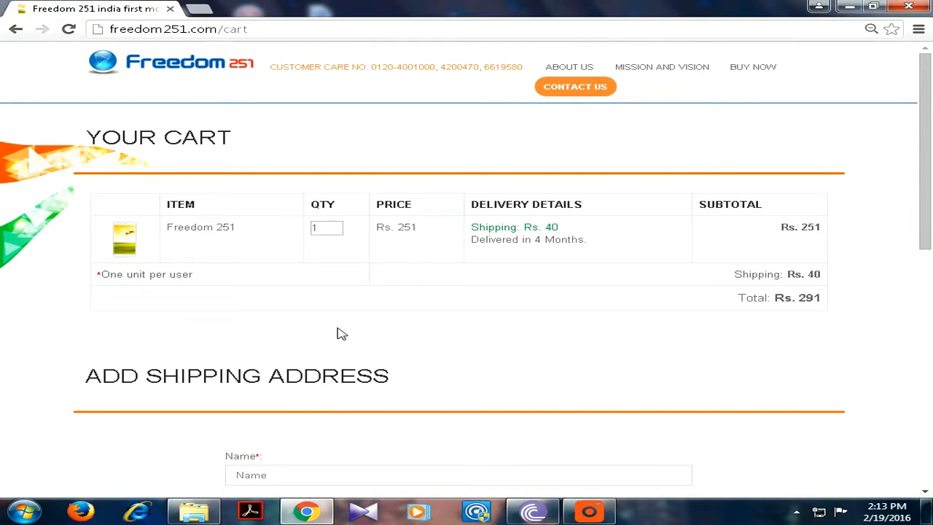
pyautogui.moveTo(357, 160)
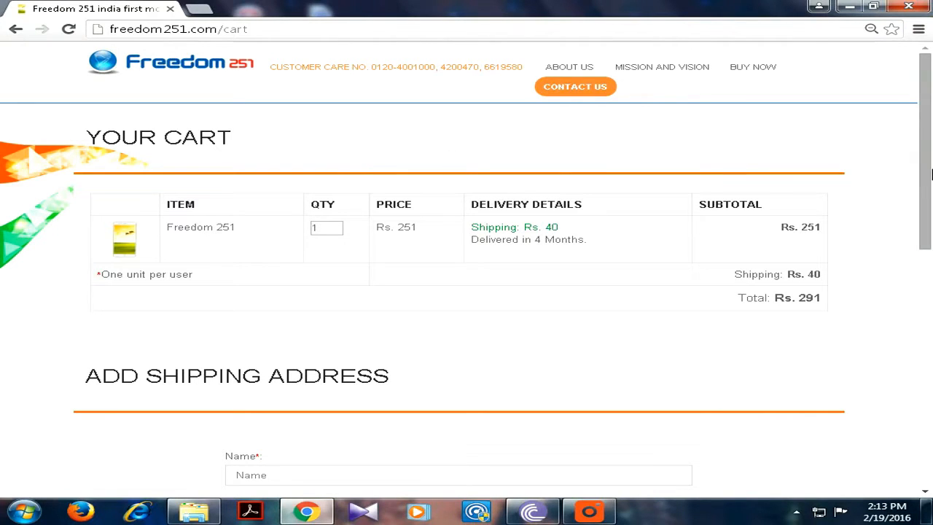
pyautogui.scroll(-3)
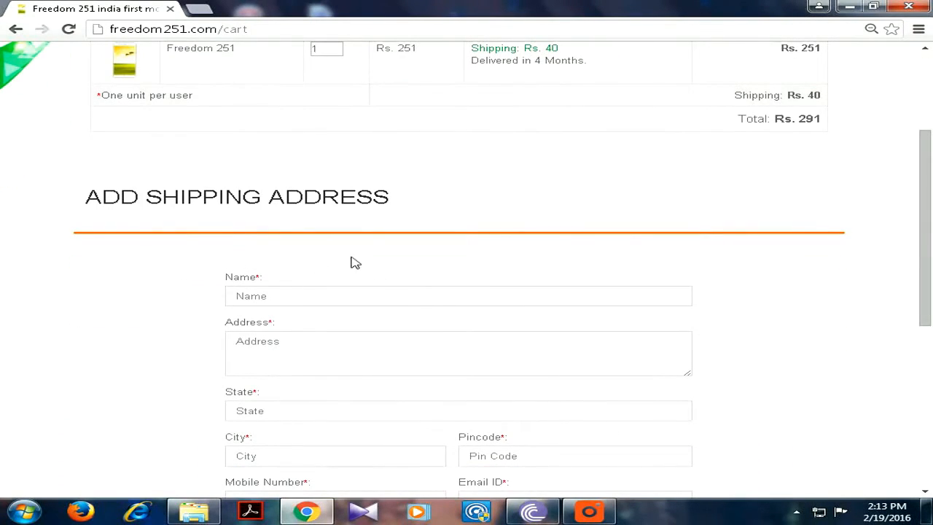
# - Enter the shipping details and submit the Rs. 291 order
pyautogui.click(459, 295)
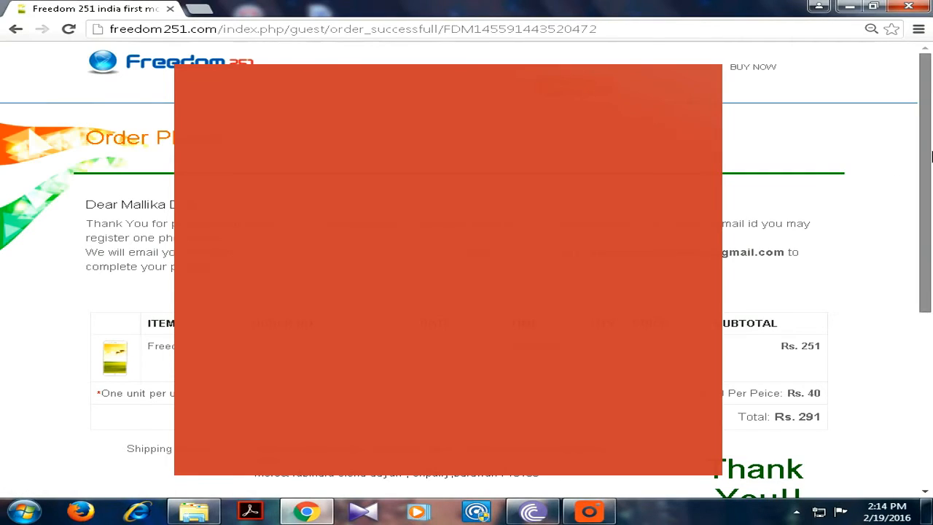
pyautogui.scroll(-3)
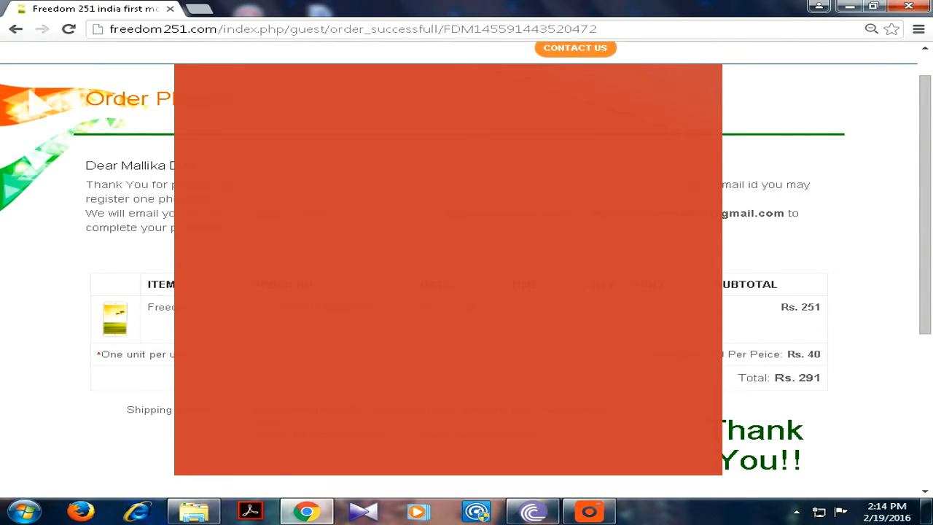